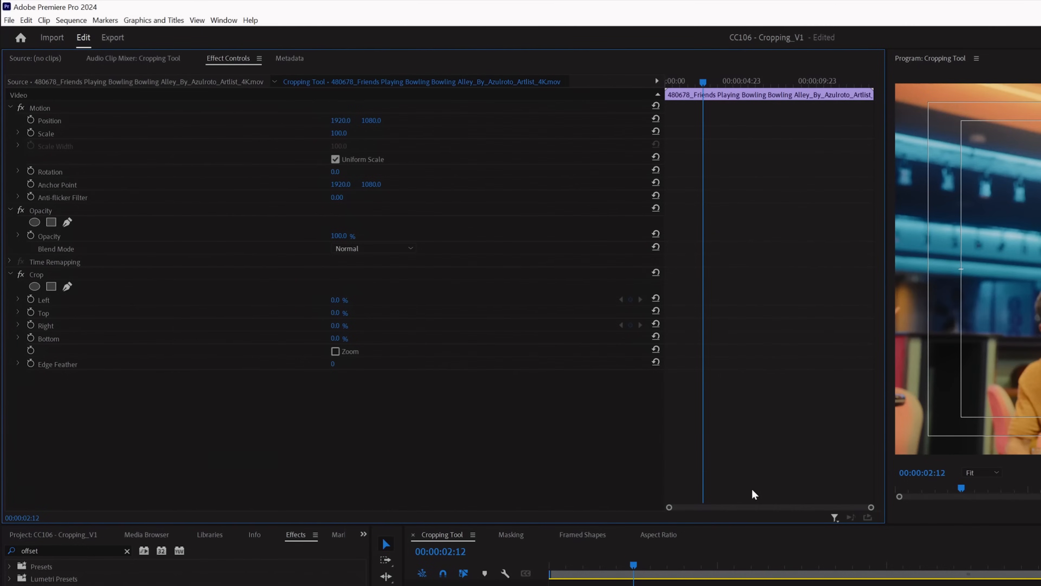
# Step: Switch to the Masking sequence and show the aerobics clip's Effect Controls
pyautogui.click(30, 313)
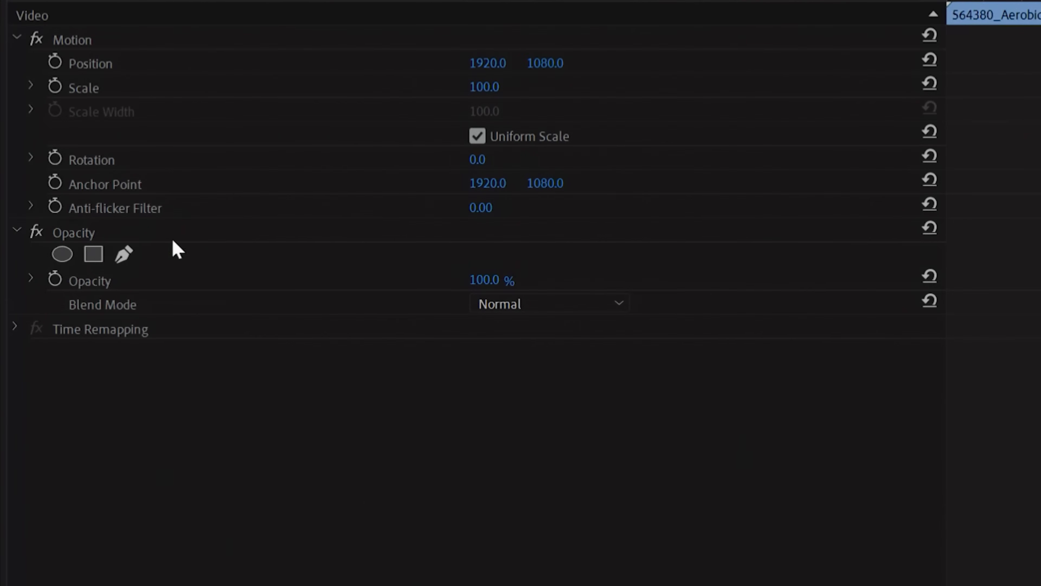
# Step: Create an ellipse mask on the aerobics clip's Opacity (feather 10, expansion 0)
pyautogui.click(94, 254)
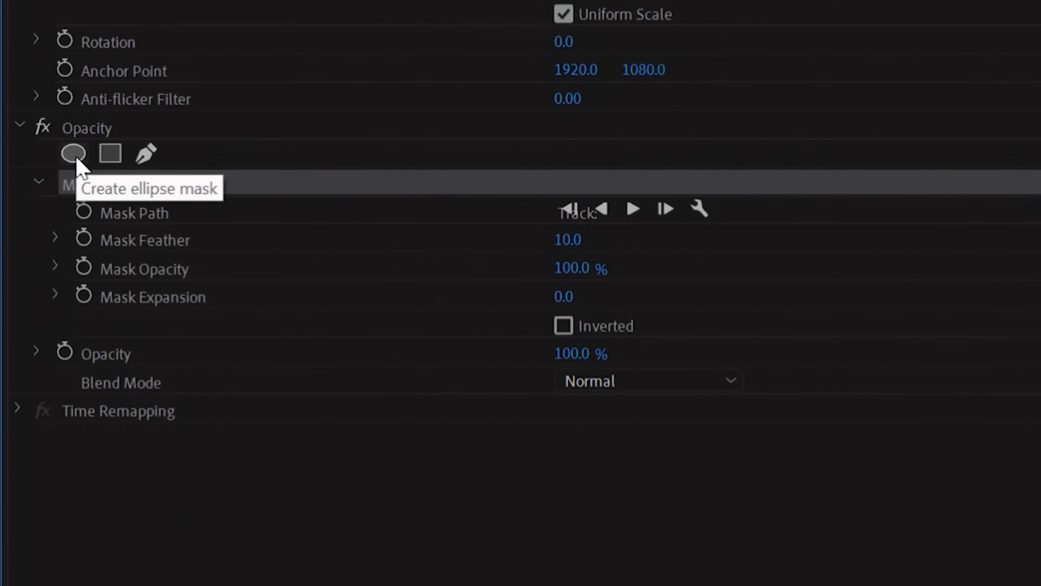
# Step: Fit the mask to the man's face with keyframed Mask Expansion, then move to Framed Shapes
pyautogui.click(73, 153)
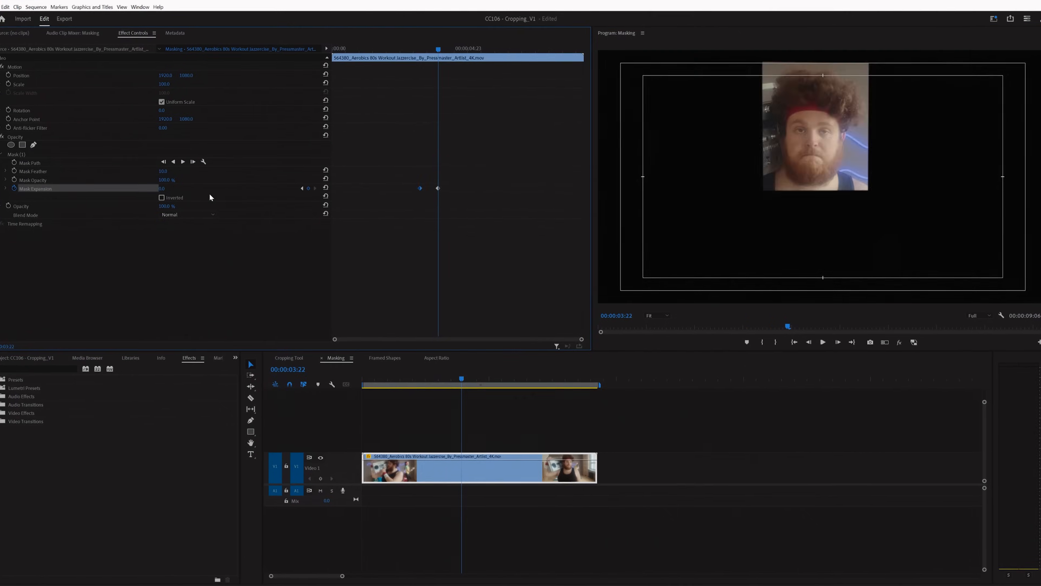
pyautogui.click(517, 251)
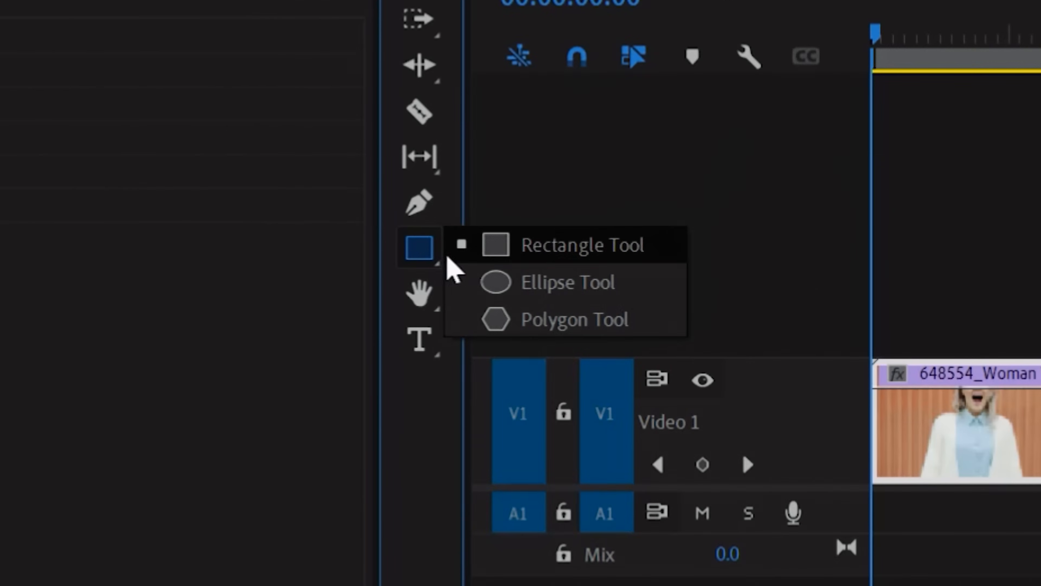
# Step: Draw a red-stroked polygon around the woman's clip and nest both as 'Framed Shape'
pyautogui.click(387, 38)
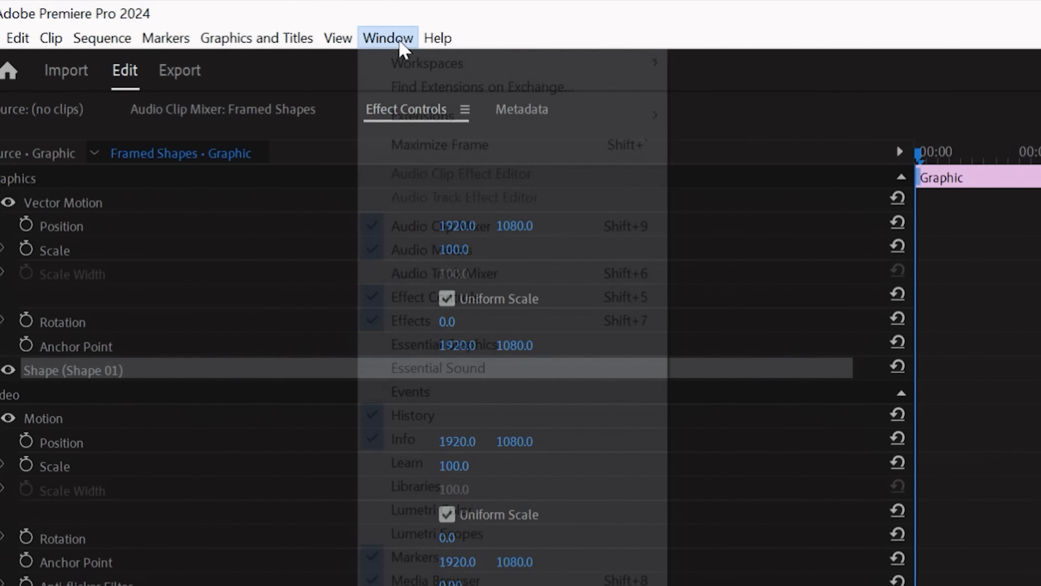
pyautogui.click(387, 38)
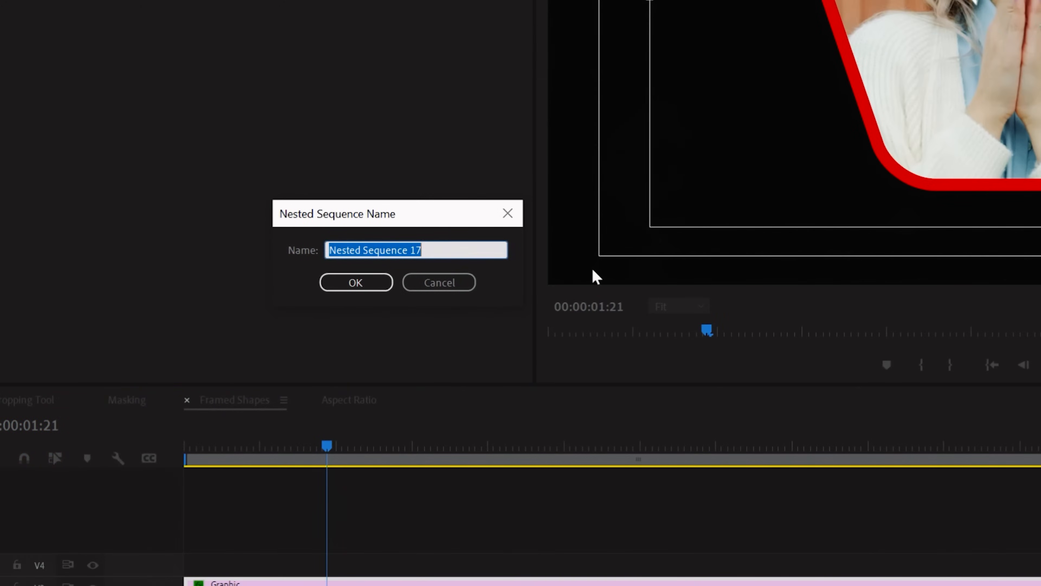
pyautogui.click(355, 282)
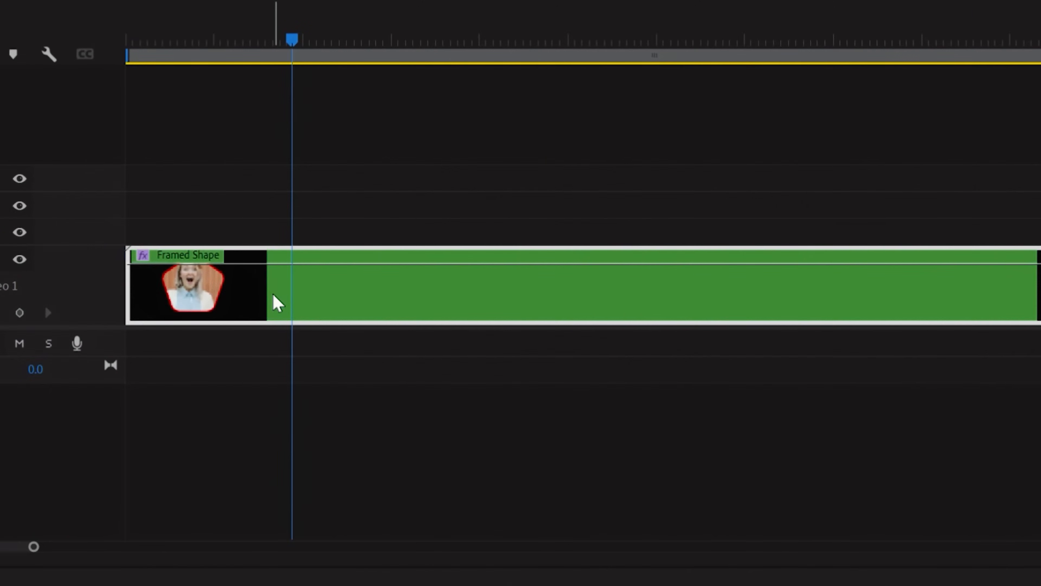